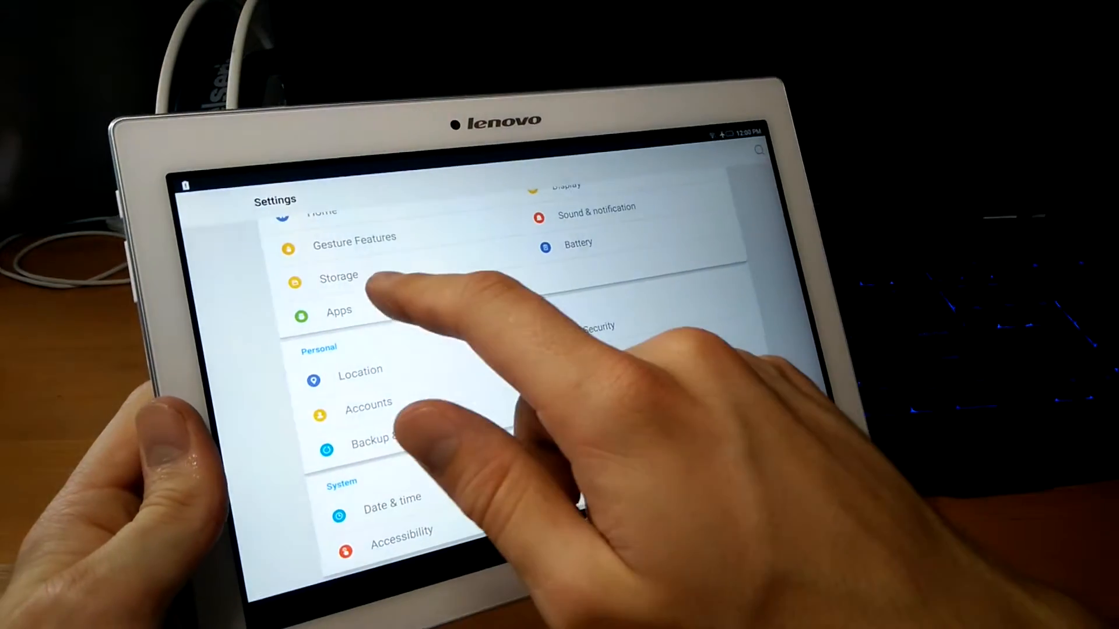
# Step: Open Apps in Settings and bring up the installed apps list
pyautogui.click(339, 312)
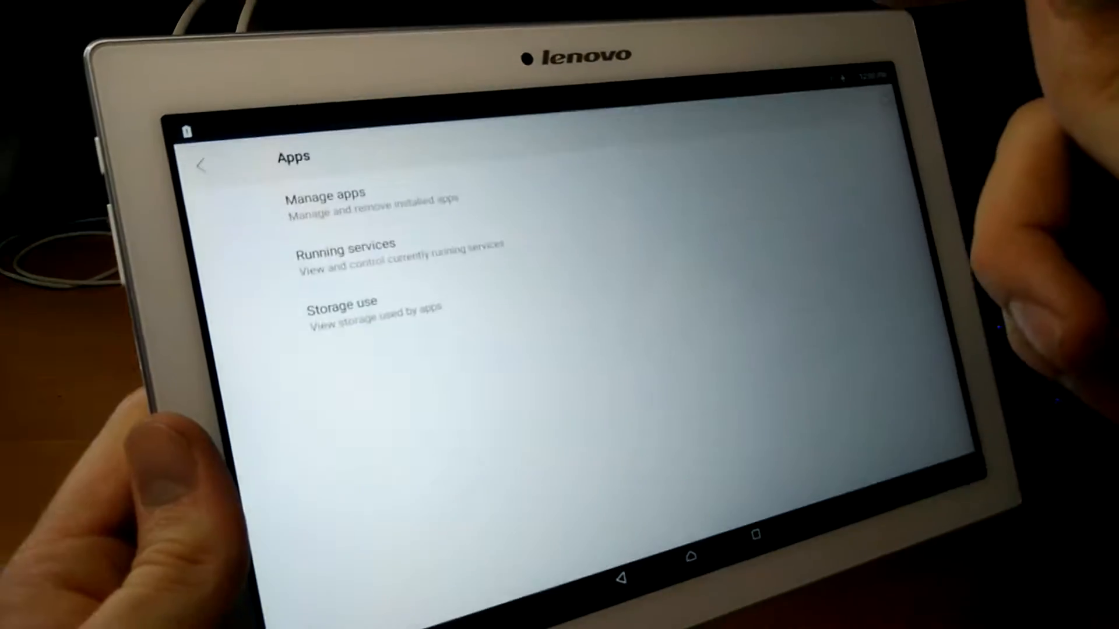
pyautogui.click(326, 198)
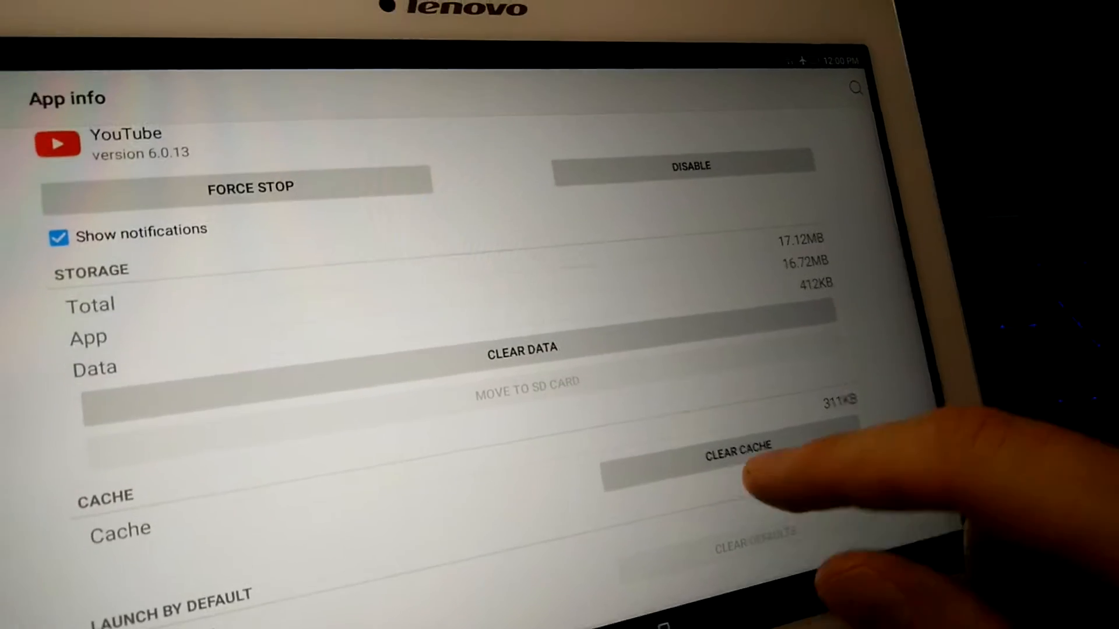
# Step: Scroll the YouTube app info page to view its storage and cache usage
pyautogui.scroll(-3)
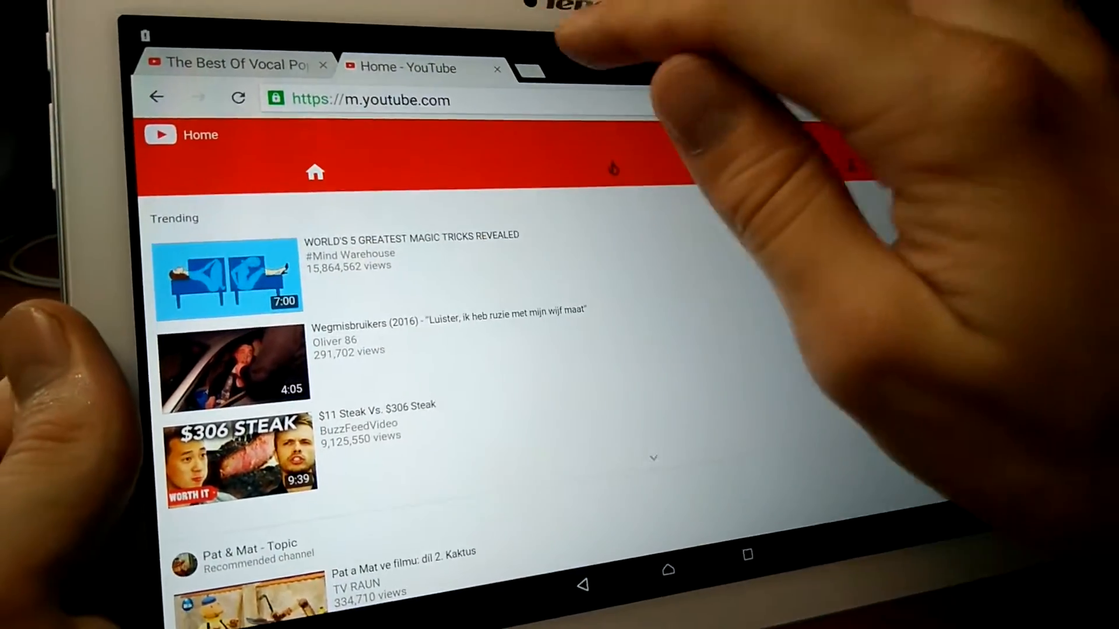
# Step: Switch back to the browser tab with the two-hour deep house mix video
pyautogui.click(528, 68)
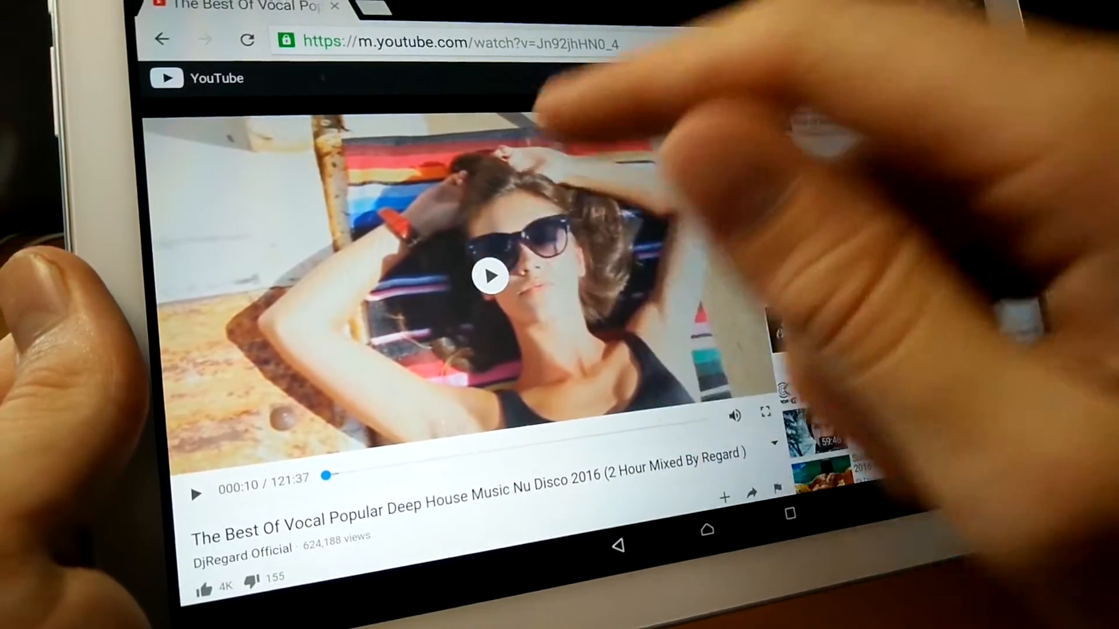
# Step: Start playing The Best Of Vocal Popular Deep House Music Nu Disco 2016 video
pyautogui.click(490, 277)
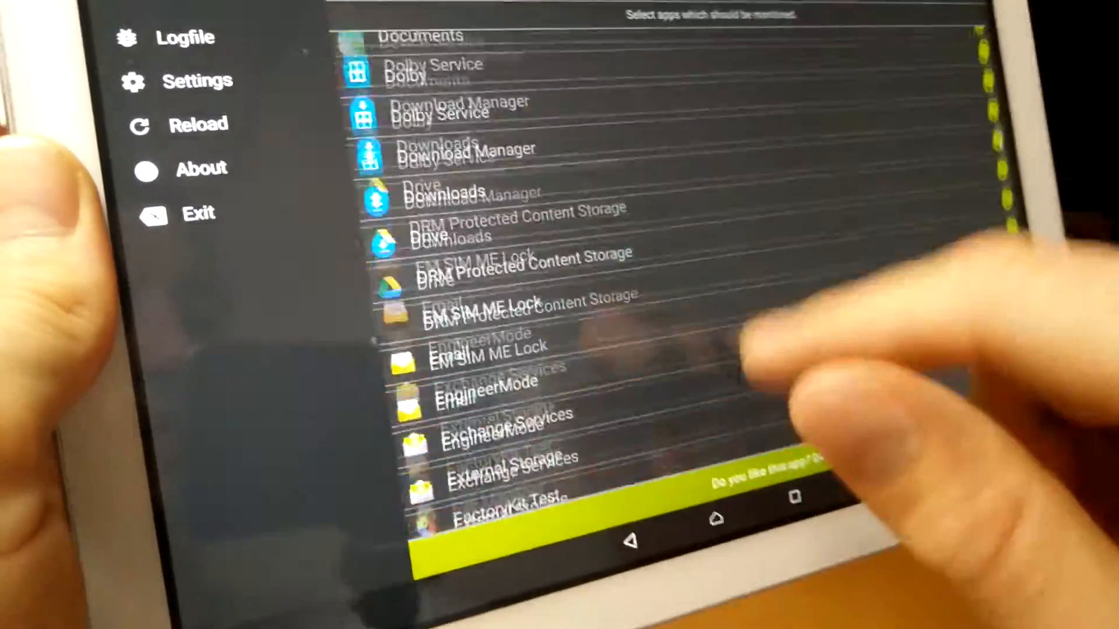
# Step: Scroll Keep Running's list of apps to monitor and keep alive
pyautogui.scroll(-3)
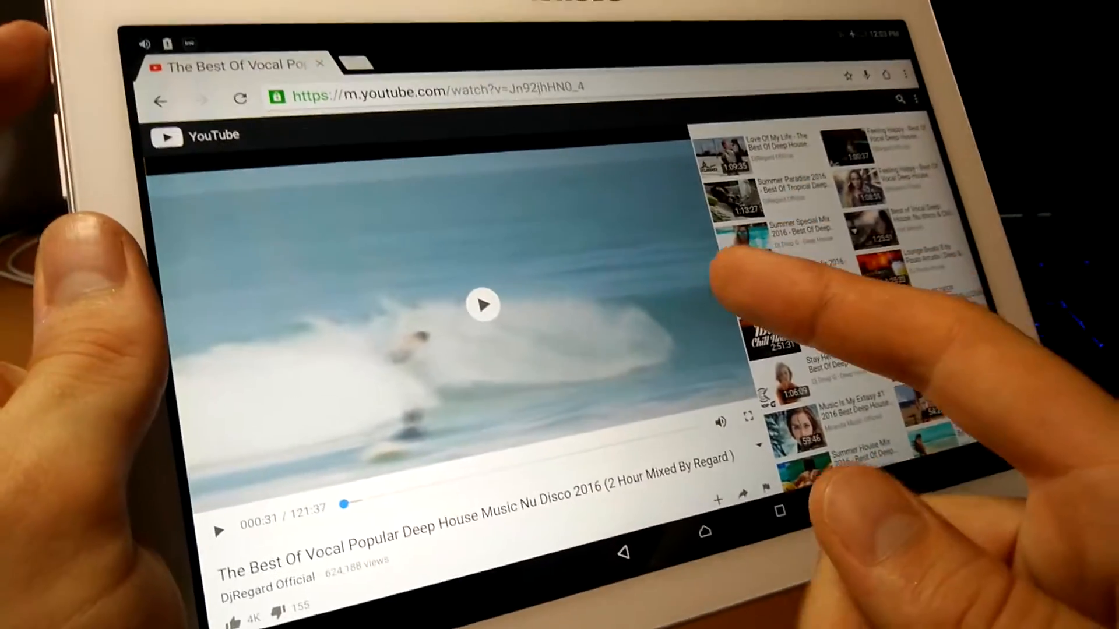
# Step: Go to the home screen while the deep house mix keeps playing
pyautogui.click(707, 551)
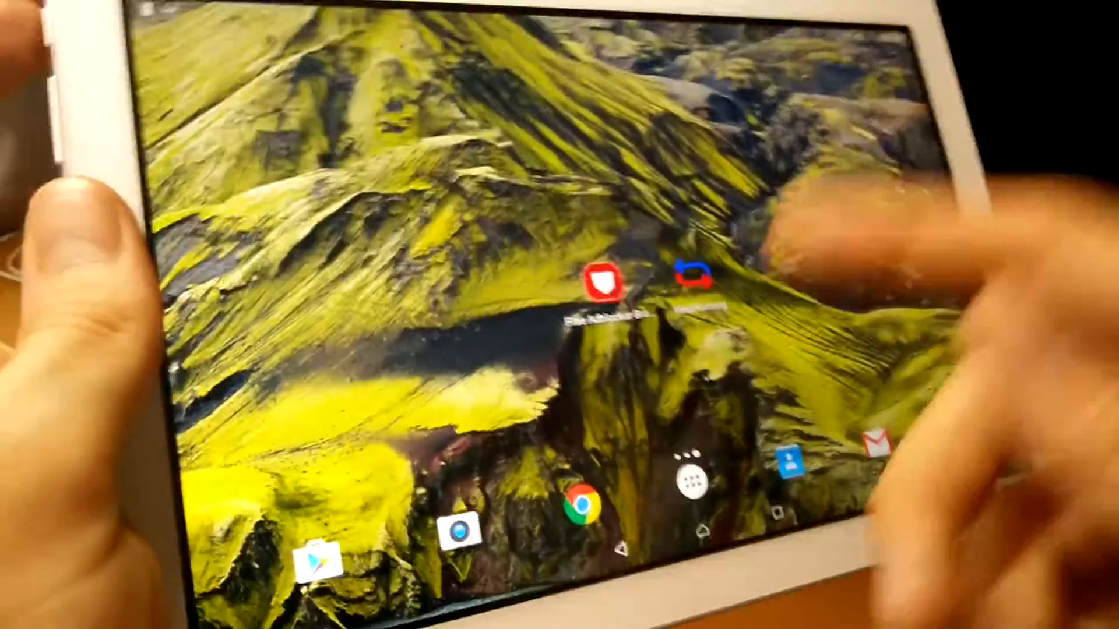